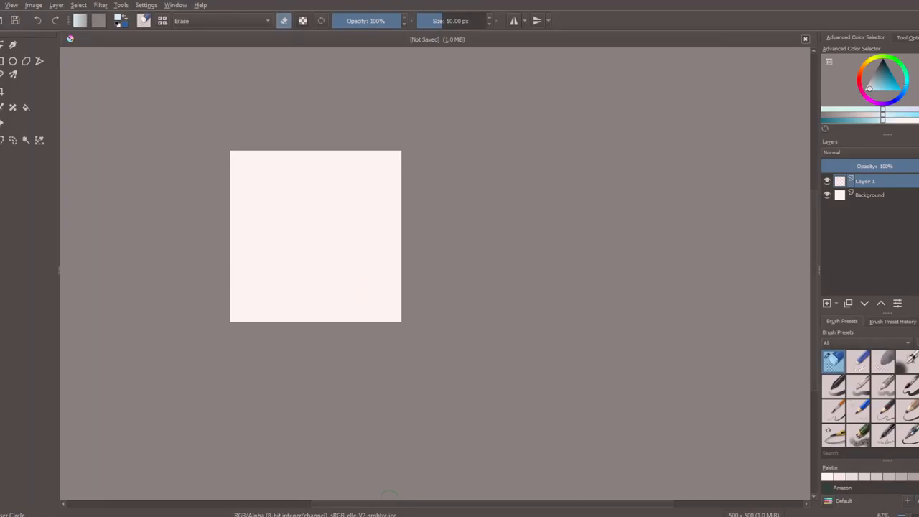
mouse_move(298, 250)
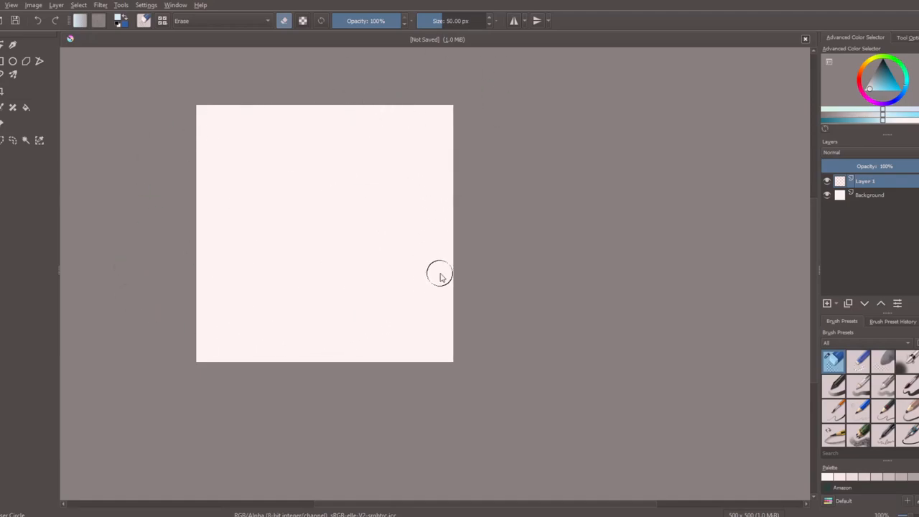
mouse_move(382, 310)
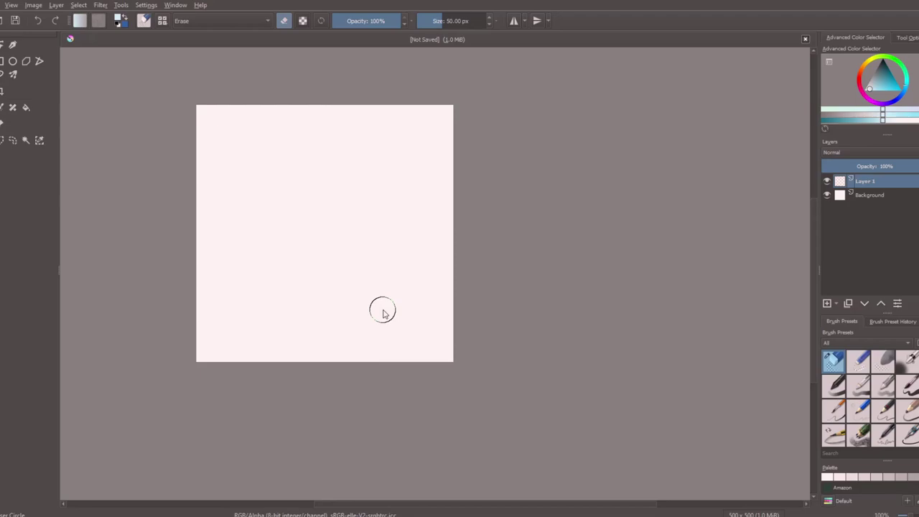
mouse_move(304, 201)
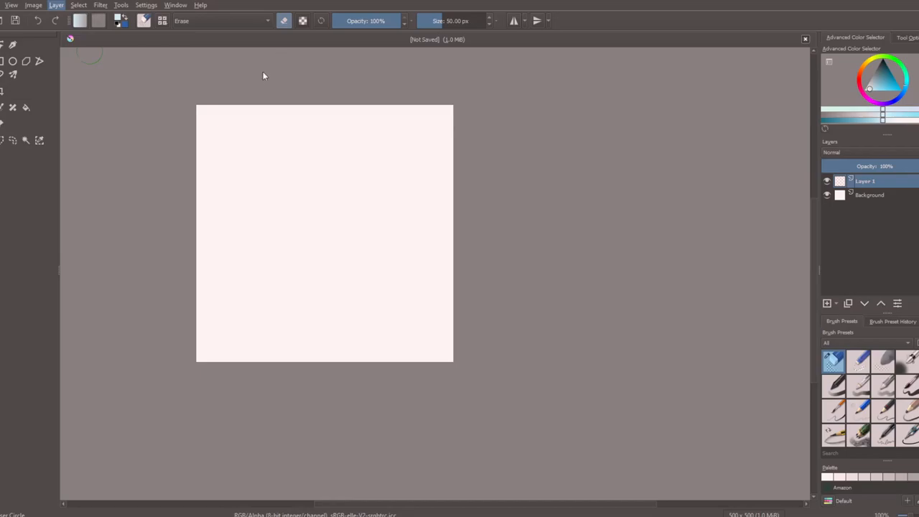
mouse_move(252, 107)
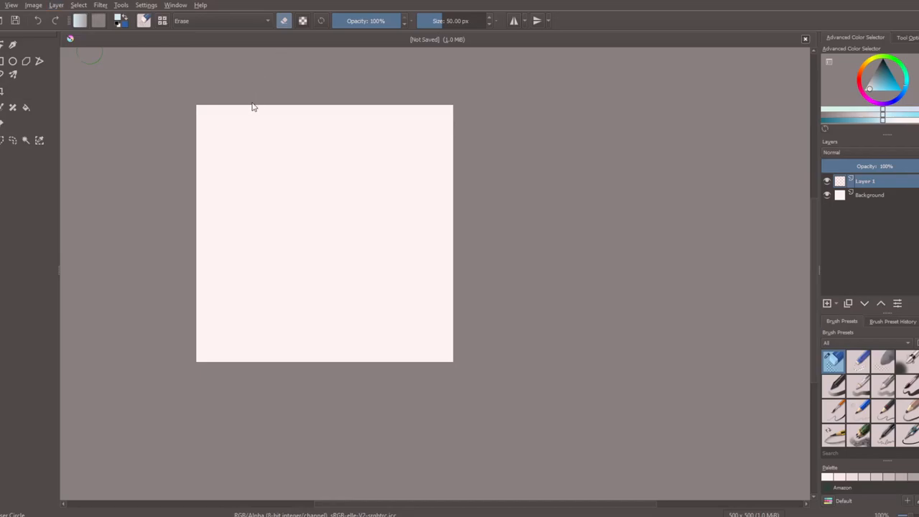
mouse_move(77, 87)
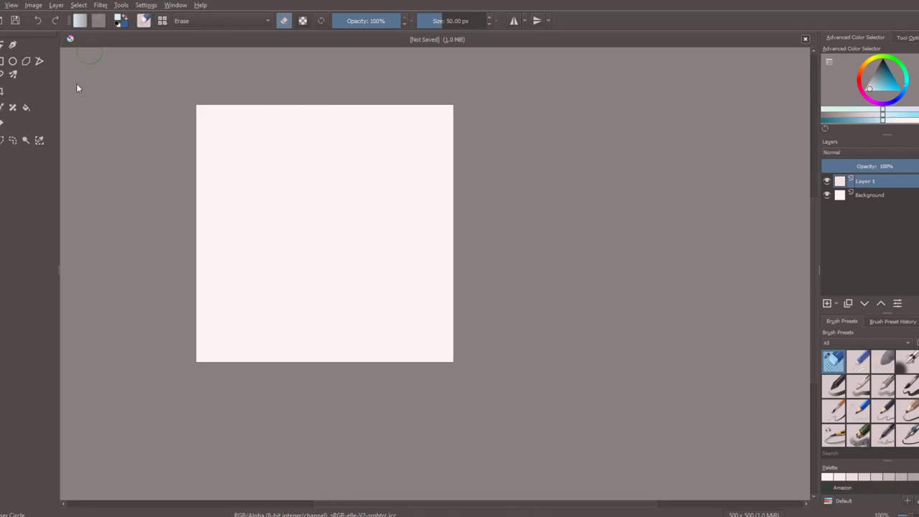
mouse_move(92, 88)
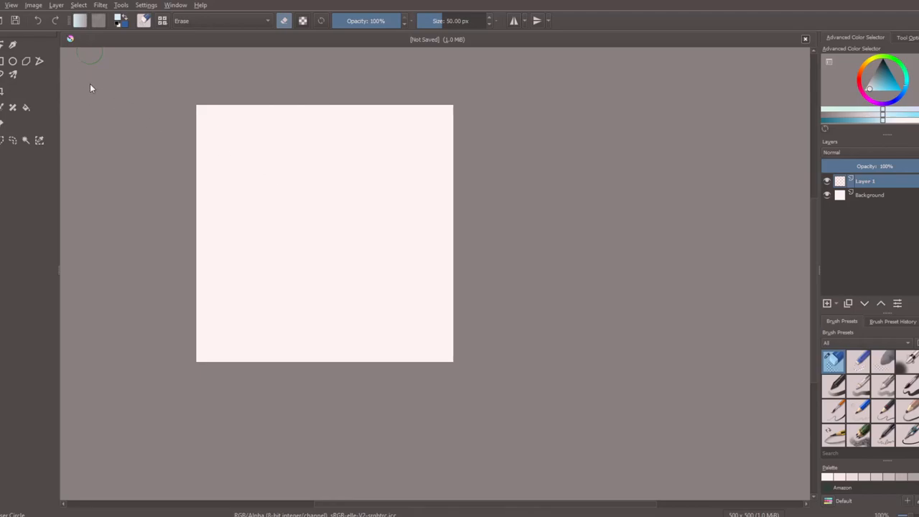
mouse_move(379, 264)
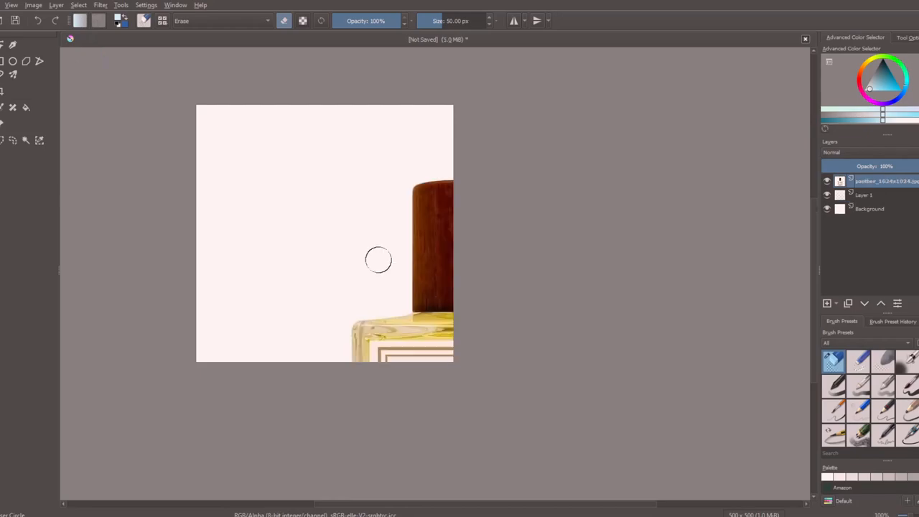
mouse_move(395, 257)
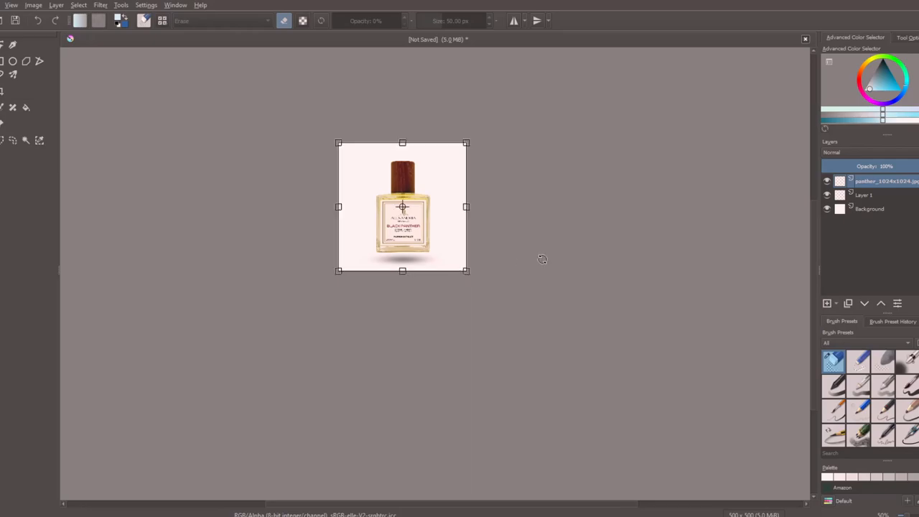
Hide the Background layer and select the pale backdrop around the perfume bottle.
left_click(826, 208)
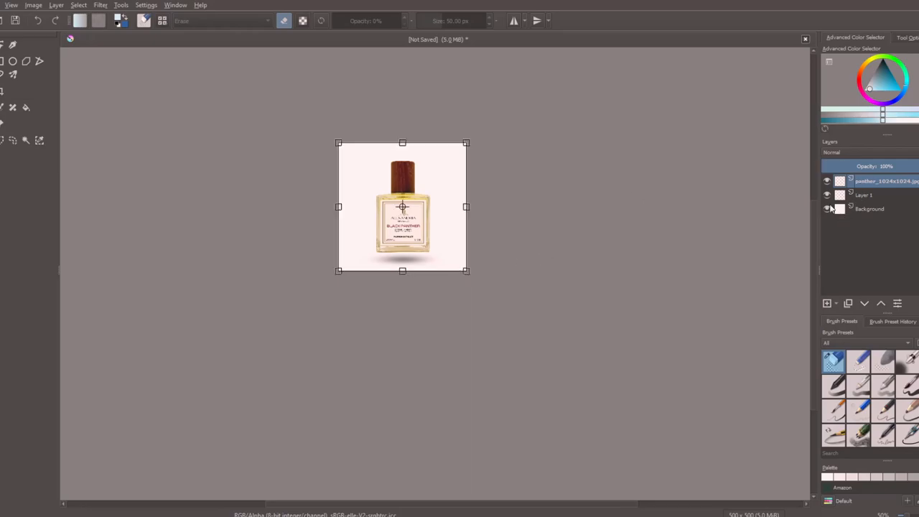
left_click(826, 209)
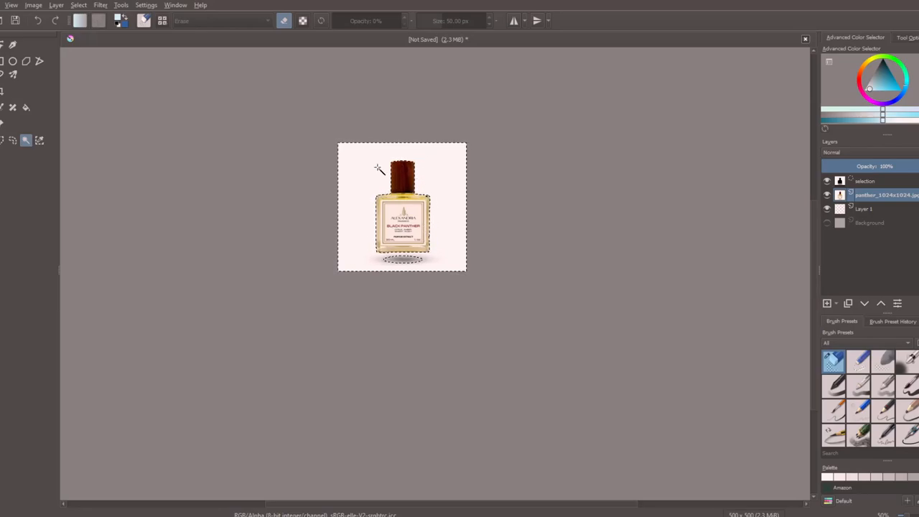
mouse_move(461, 204)
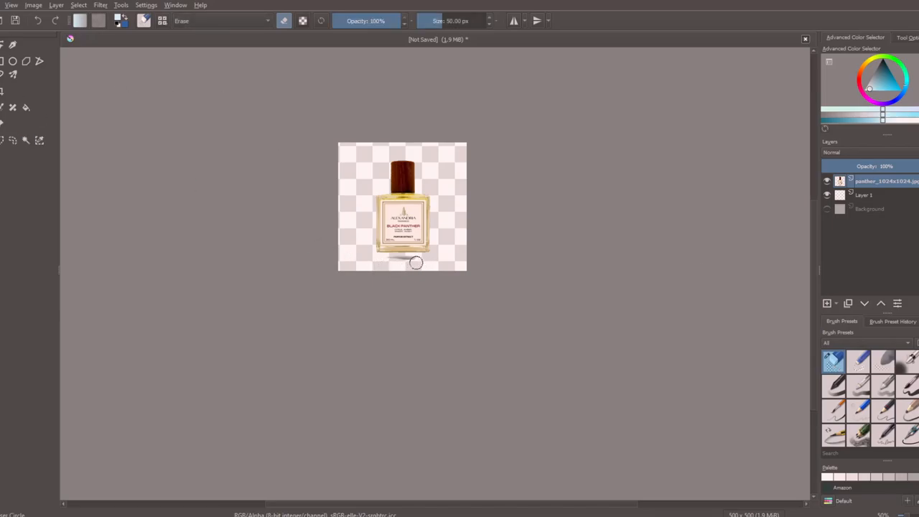
mouse_move(405, 262)
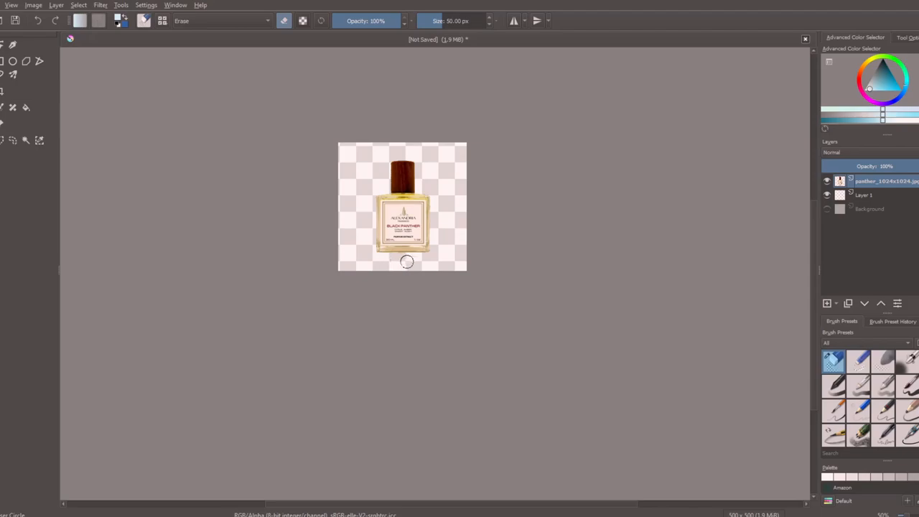
mouse_move(417, 259)
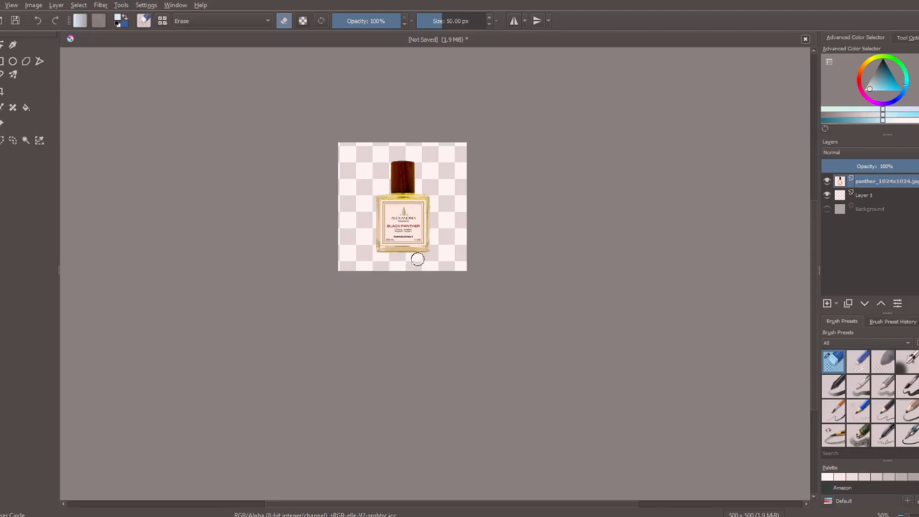
mouse_move(418, 288)
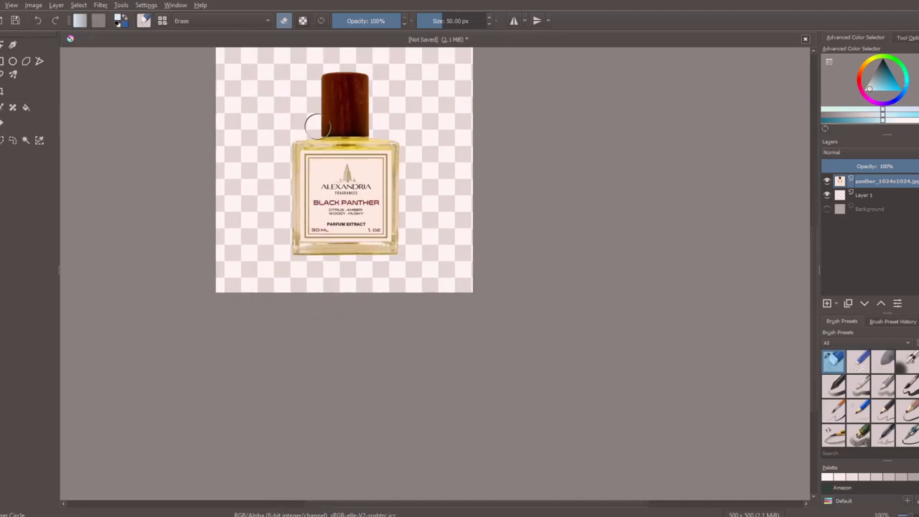
Erase the leftover drop shadow along the bottle's bottom edge.
left_click_drag(316, 126, 402, 247)
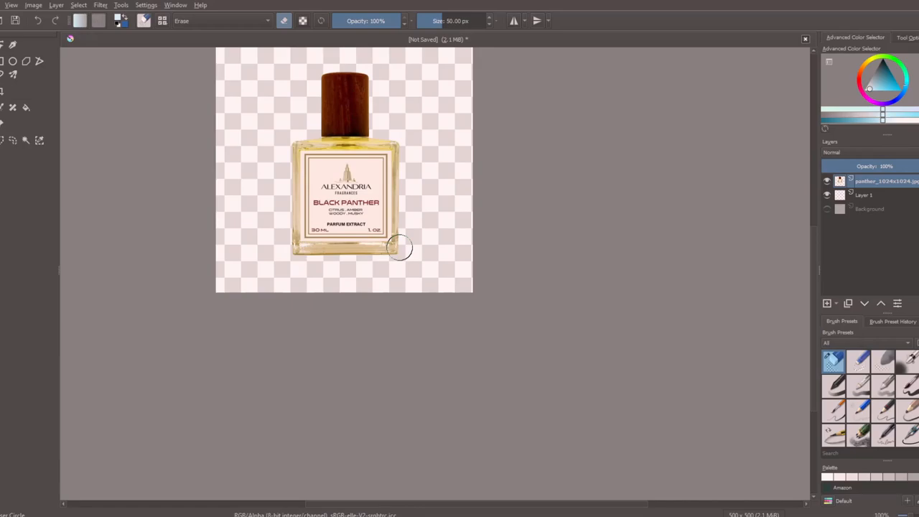